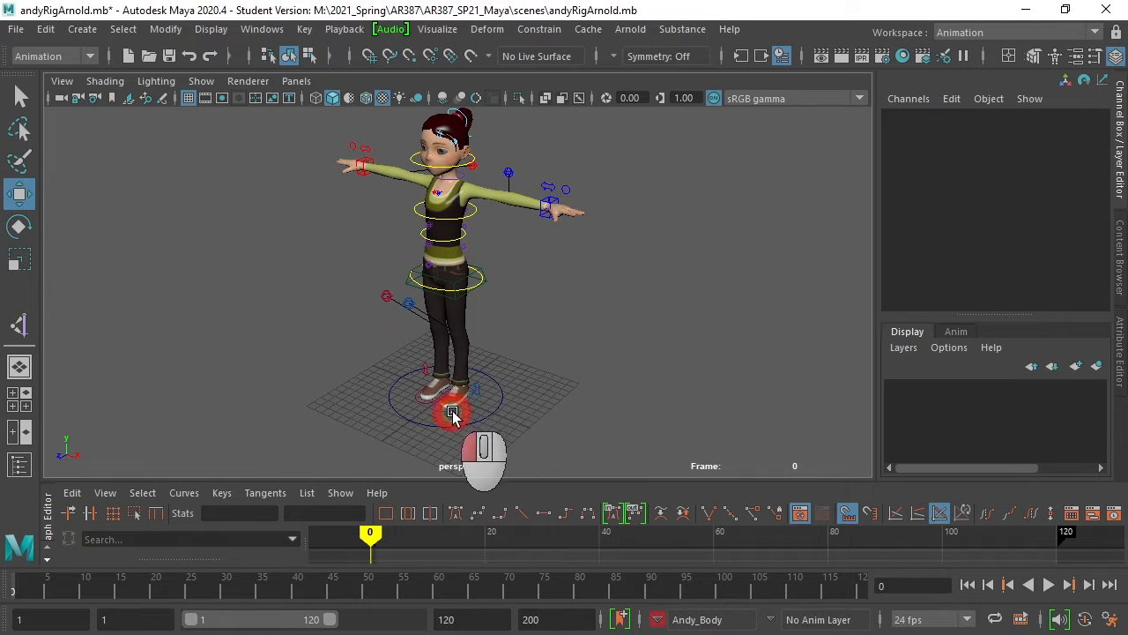
At frame 0, move both arm IK controls and rotate the left hand into a stride pose.
left_click(452, 413)
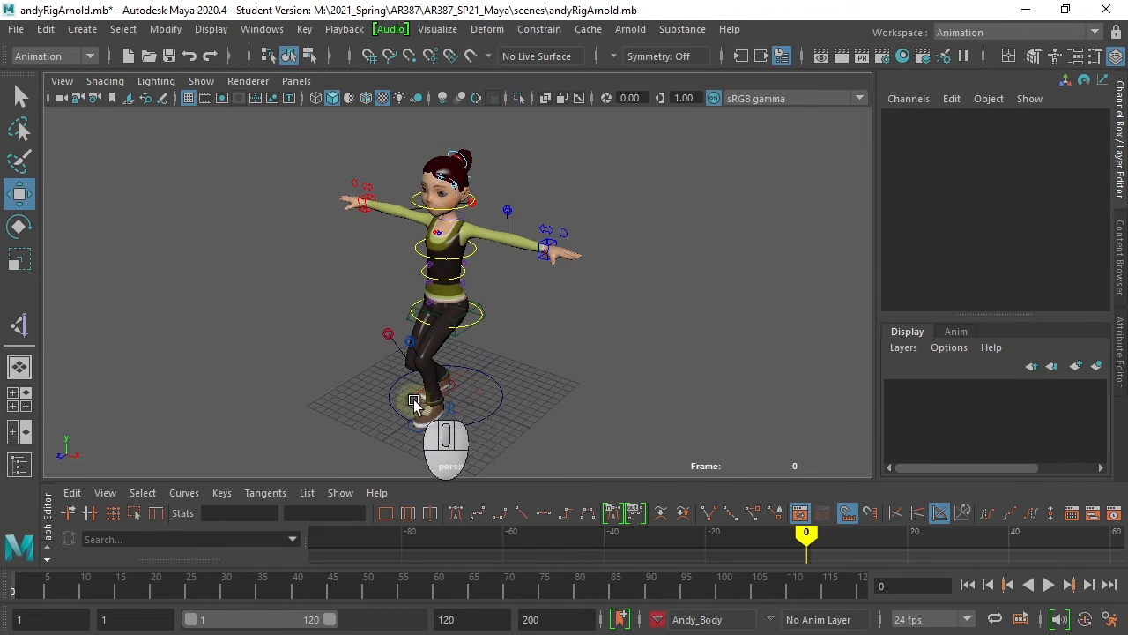
left_click(547, 255)
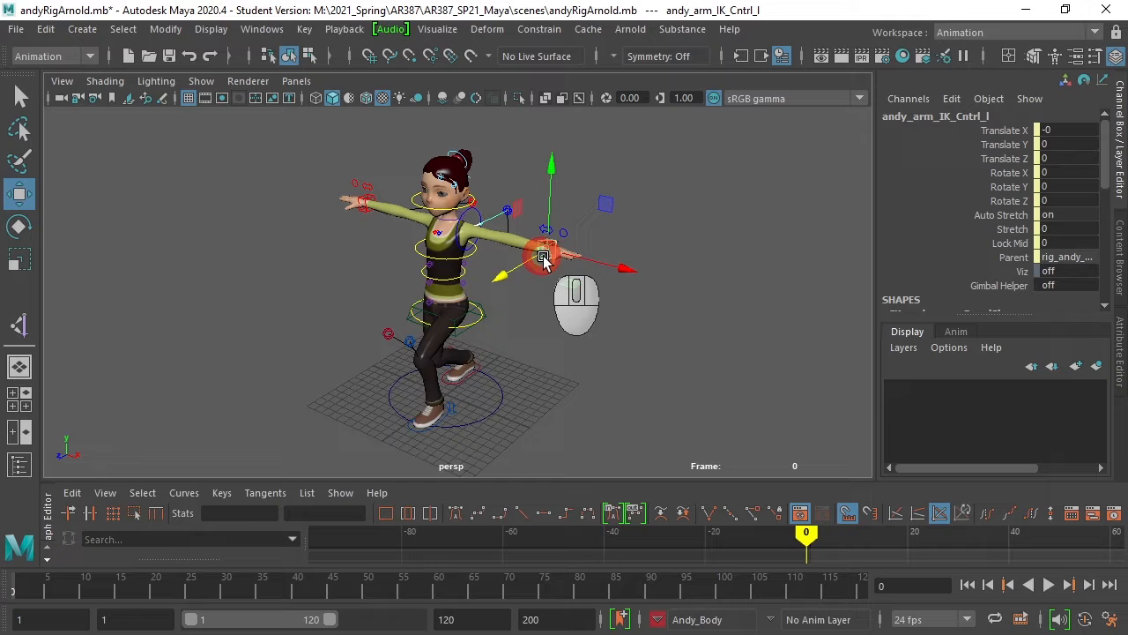
left_click_drag(545, 256, 365, 207)
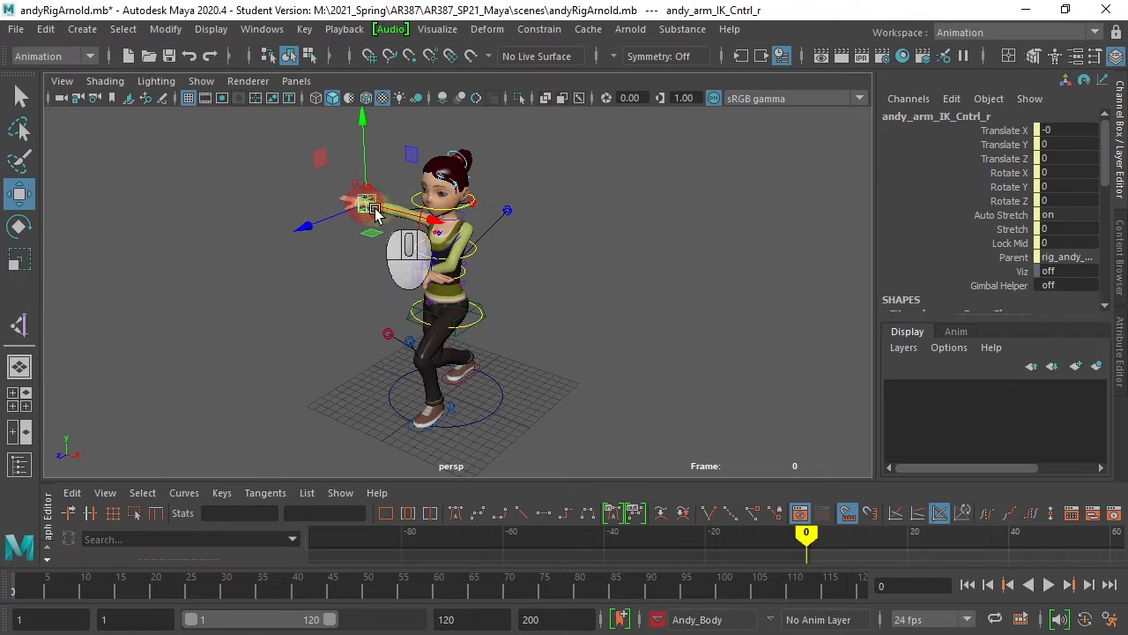
left_click_drag(375, 207, 476, 326)
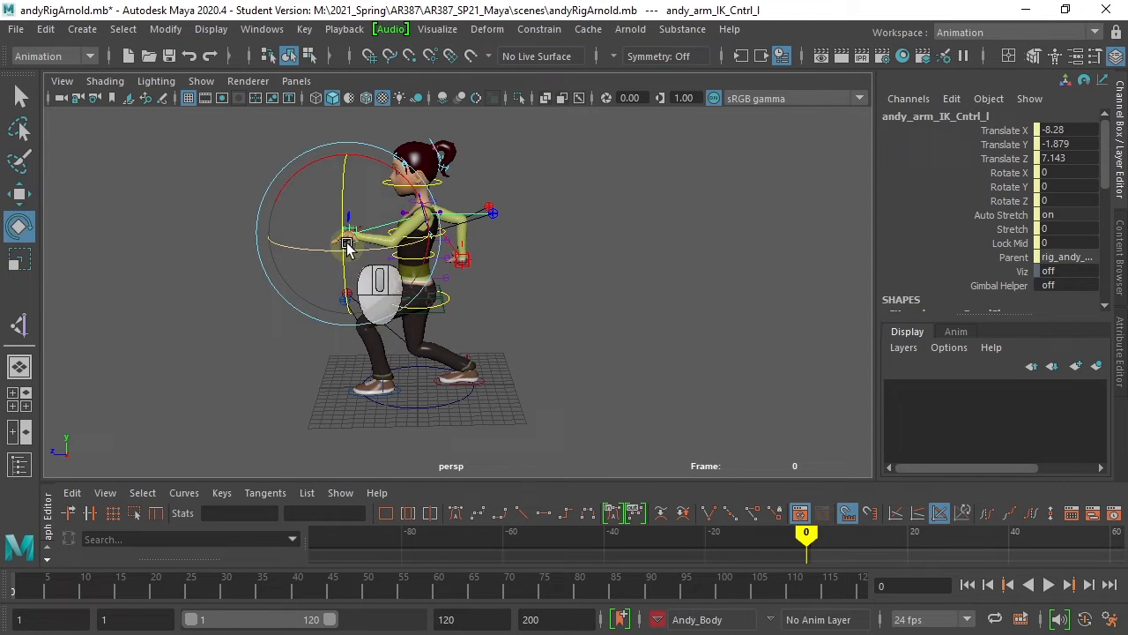
left_click_drag(348, 242, 419, 198)
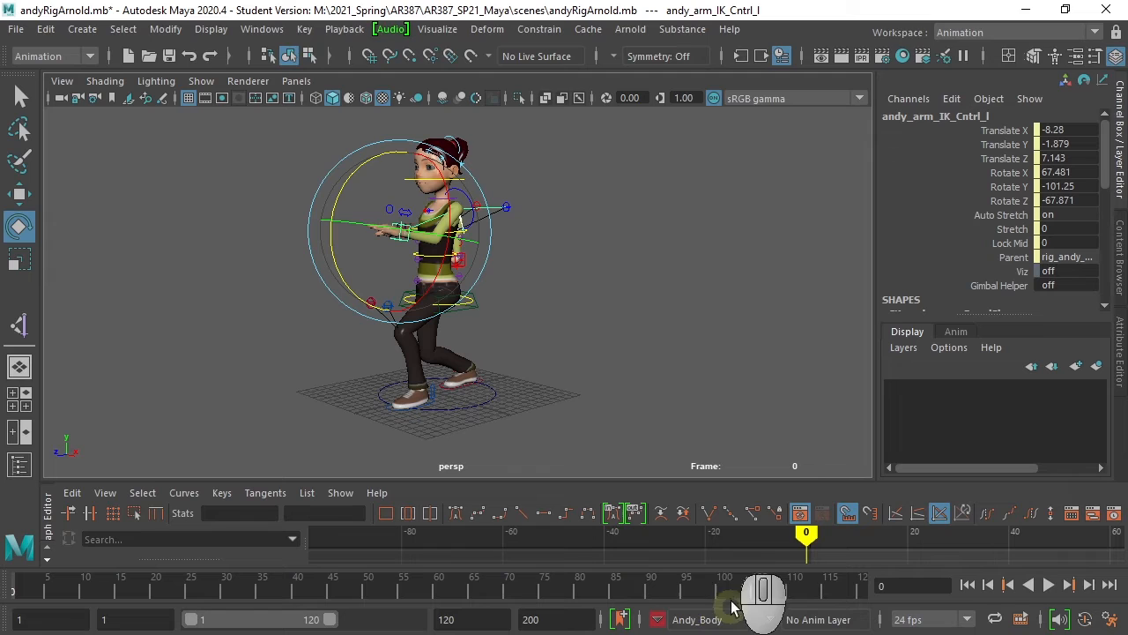
mouse_move(627, 249)
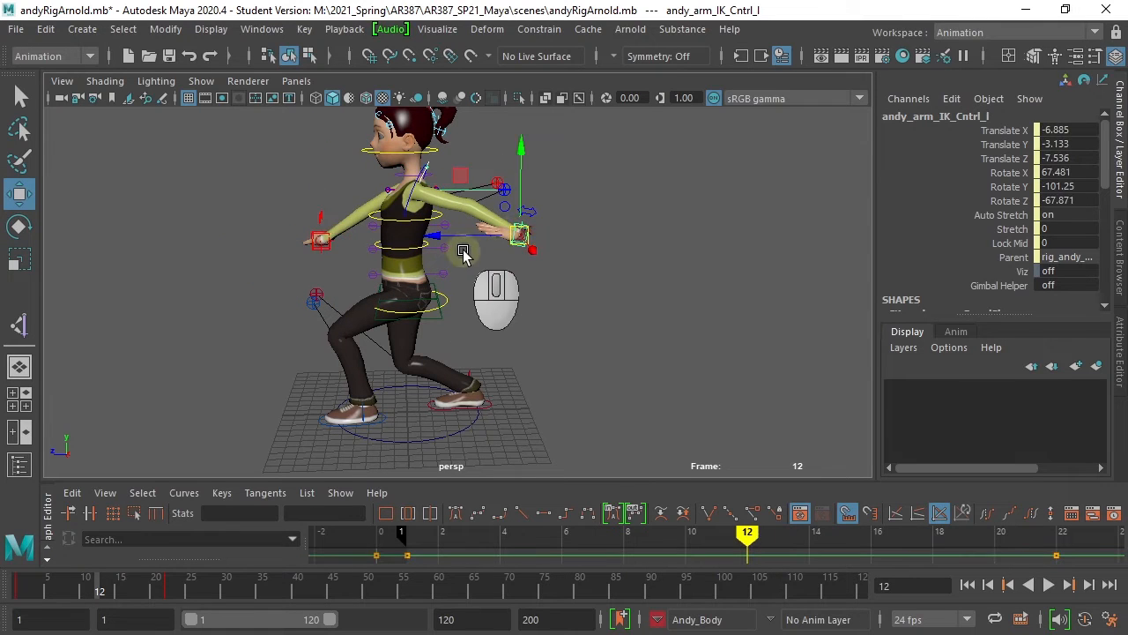
At frame 12, rotate the left hand and select the left foot, then replay from the start.
left_click_drag(463, 256, 335, 305)
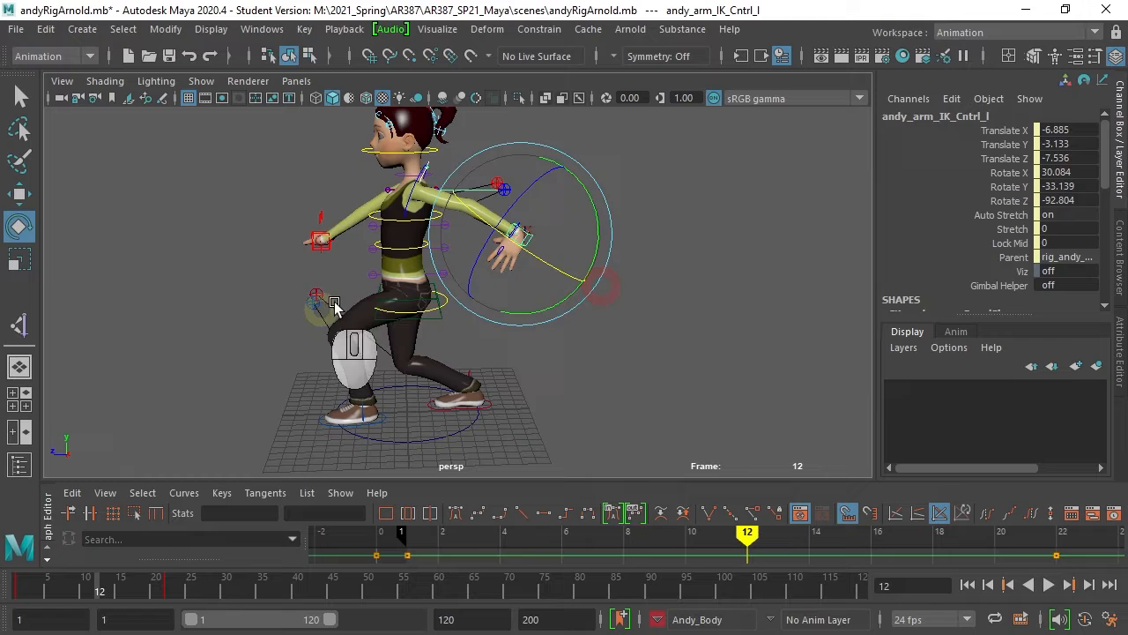
left_click(402, 422)
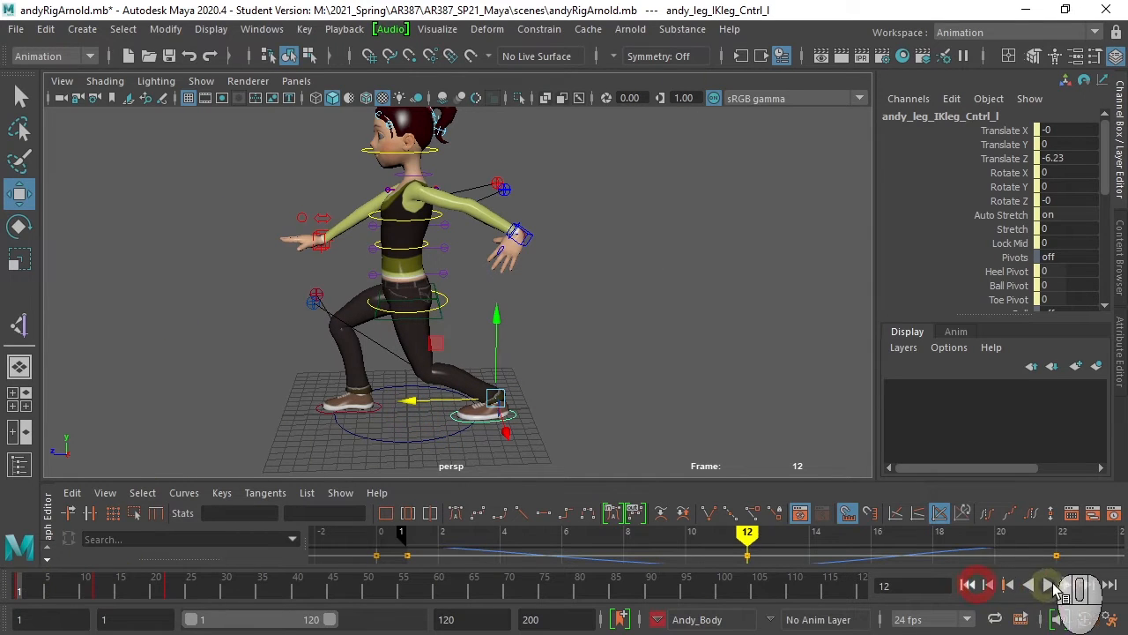
left_click(1031, 584)
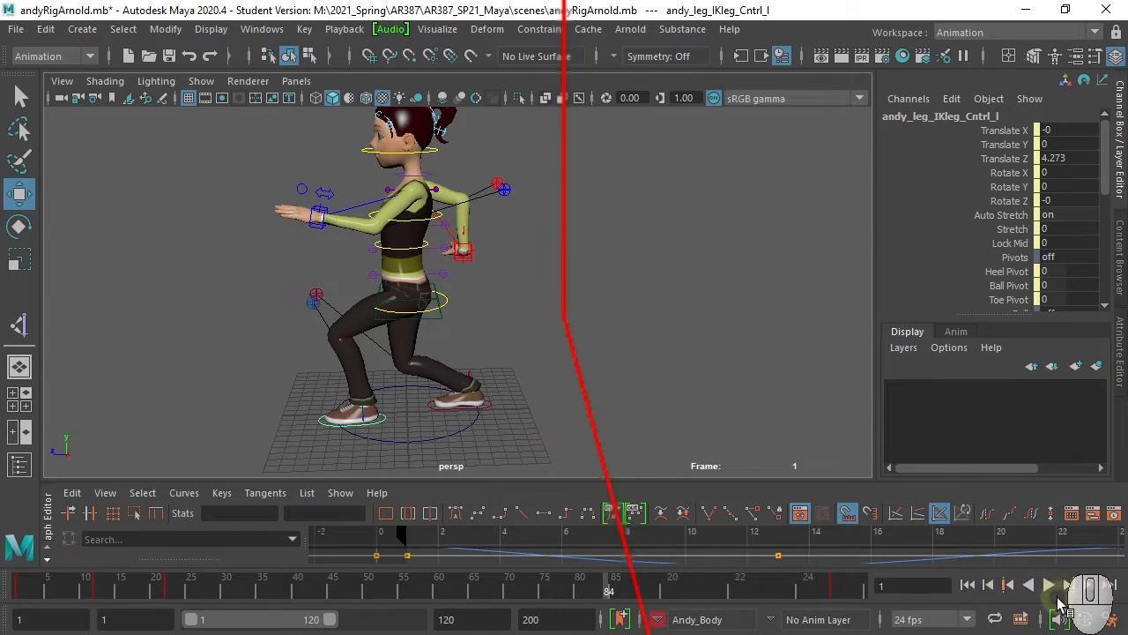
left_click(1048, 585)
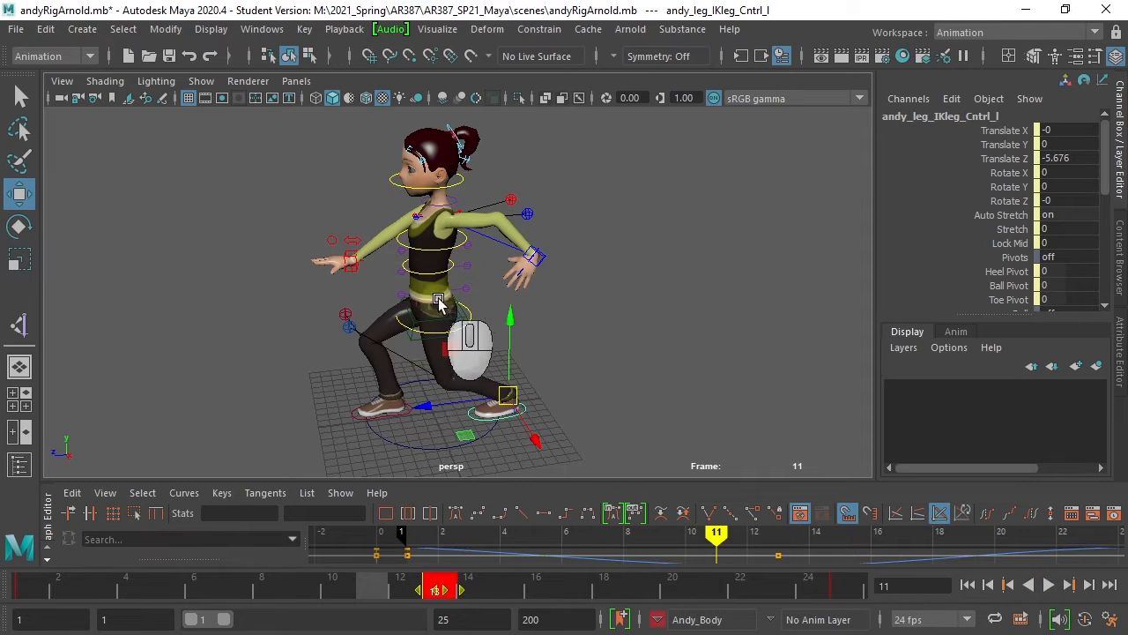
Shorten the playback range to 25 frames; at frame 7, lift the left foot and reposition the right.
left_click_drag(714, 531, 561, 532)
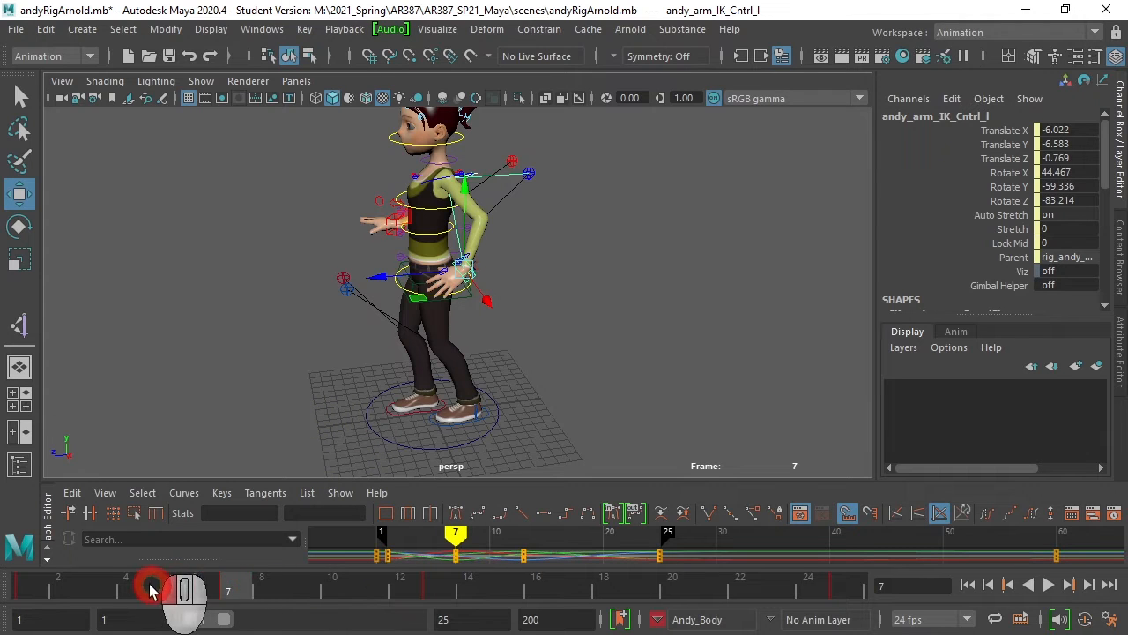
left_click(1048, 584)
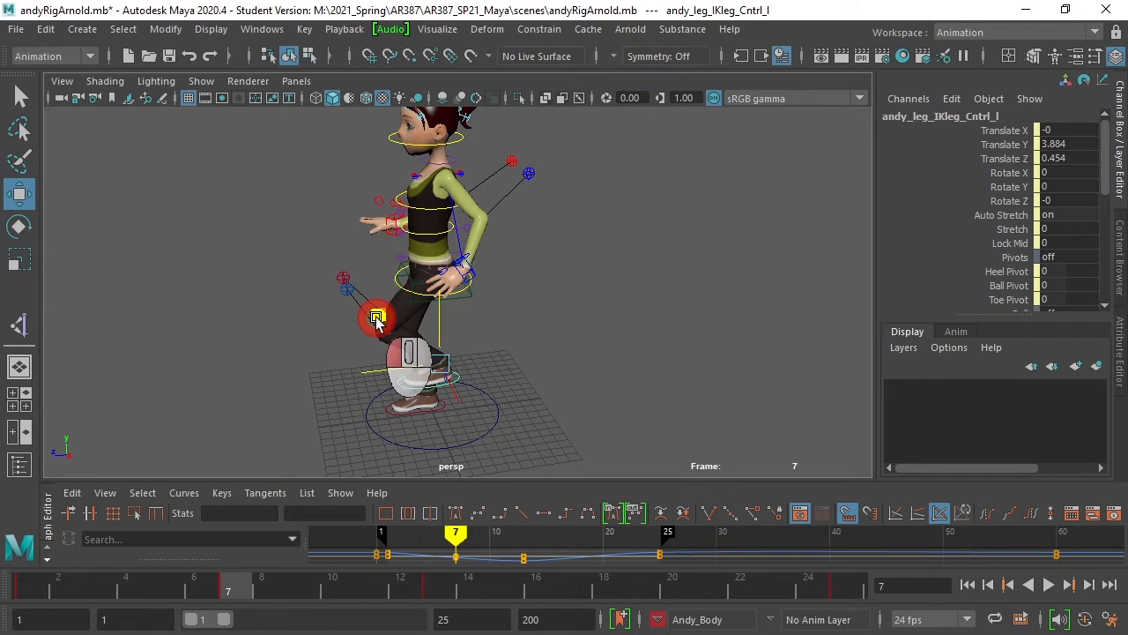
left_click_drag(377, 317, 371, 311)
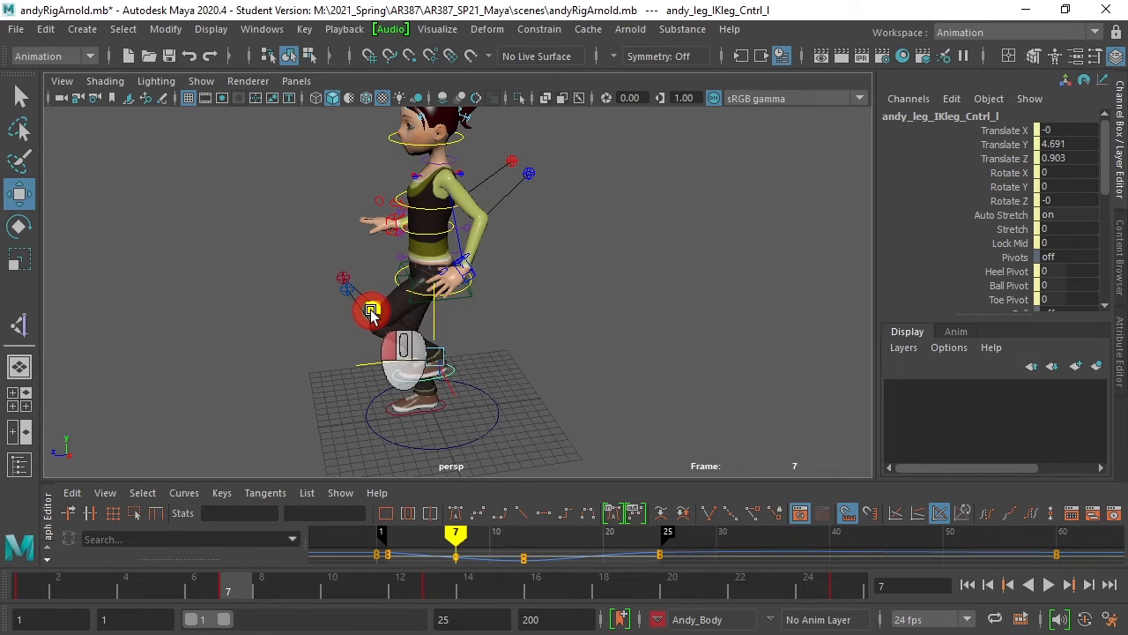
left_click_drag(371, 311, 366, 313)
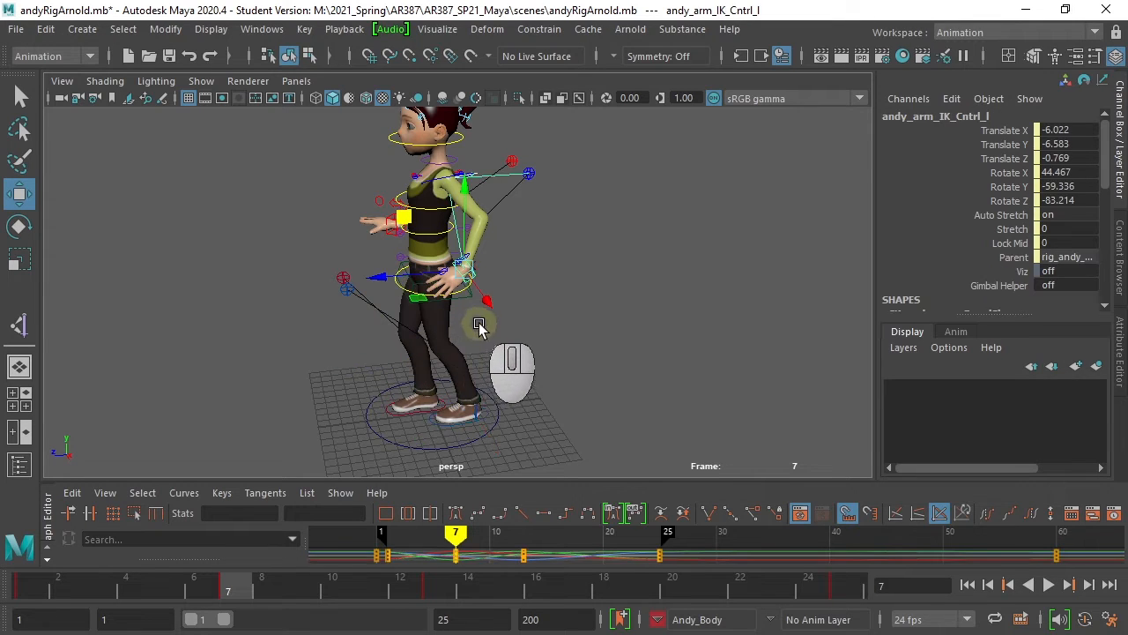
left_click(419, 384)
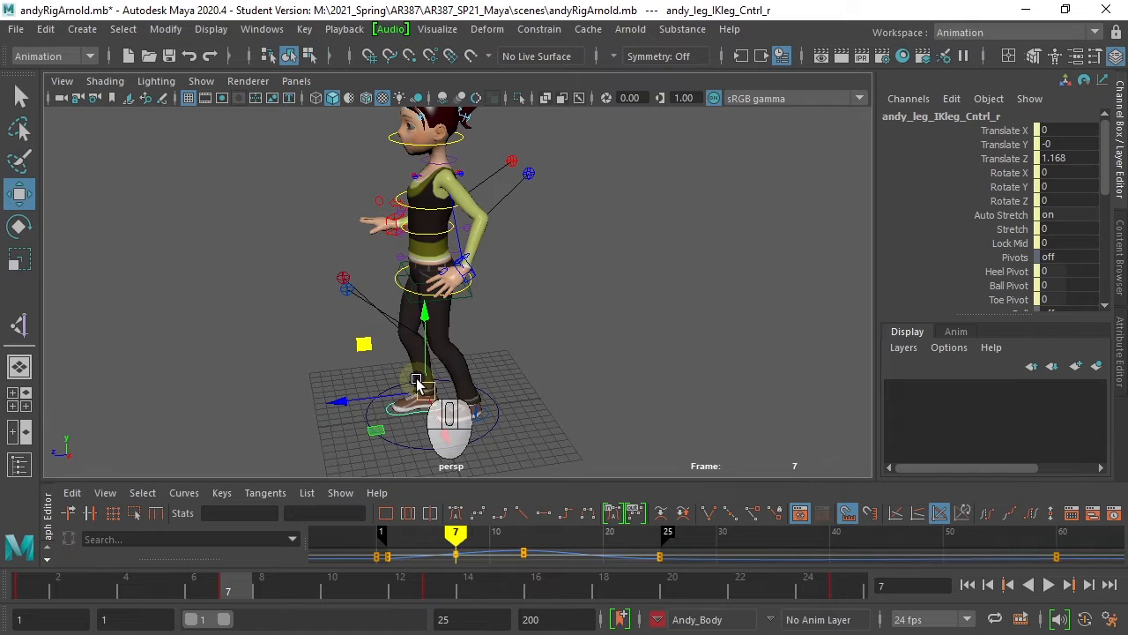
left_click_drag(418, 383, 400, 304)
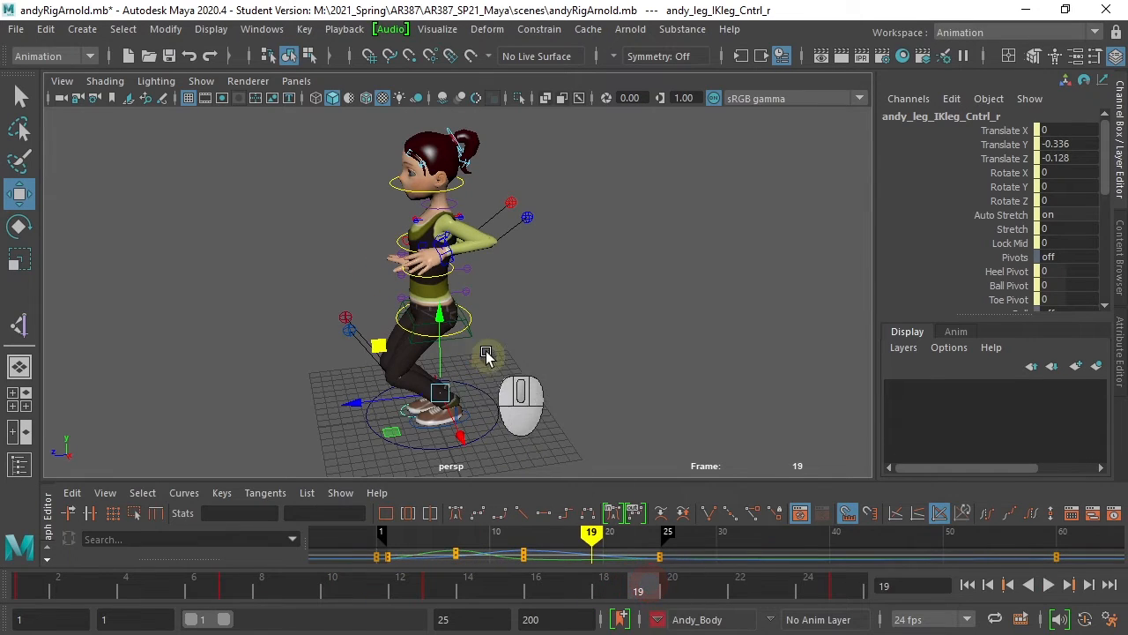
Lower the andy_spine_Root hip control for the frame-19 passing pose, then play and stop playback.
left_click(432, 238)
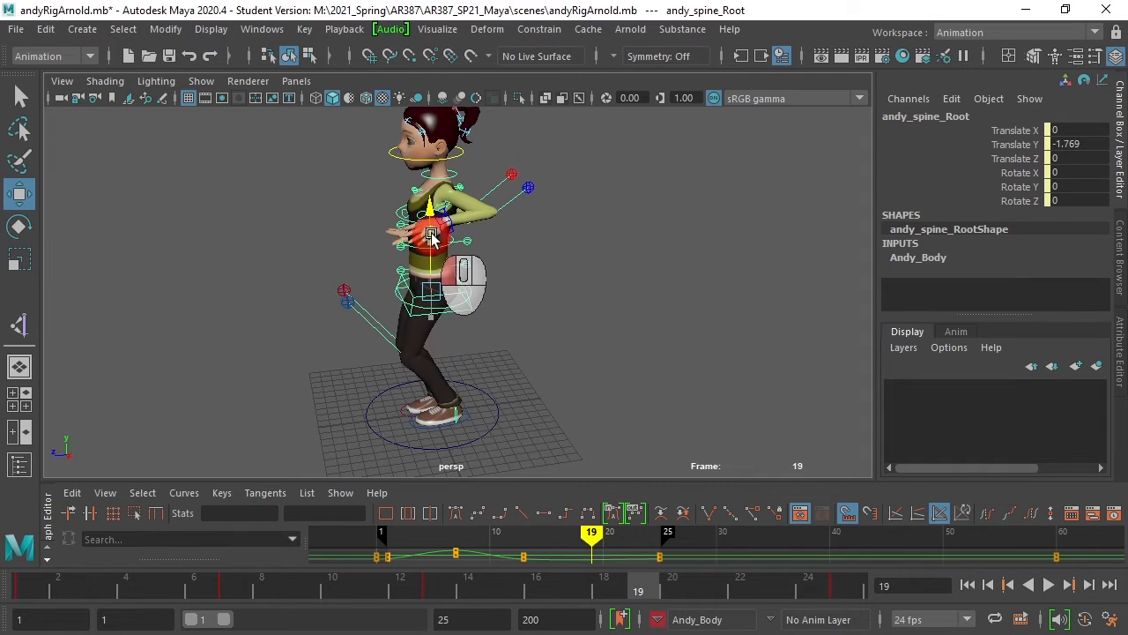
left_click_drag(431, 236, 428, 430)
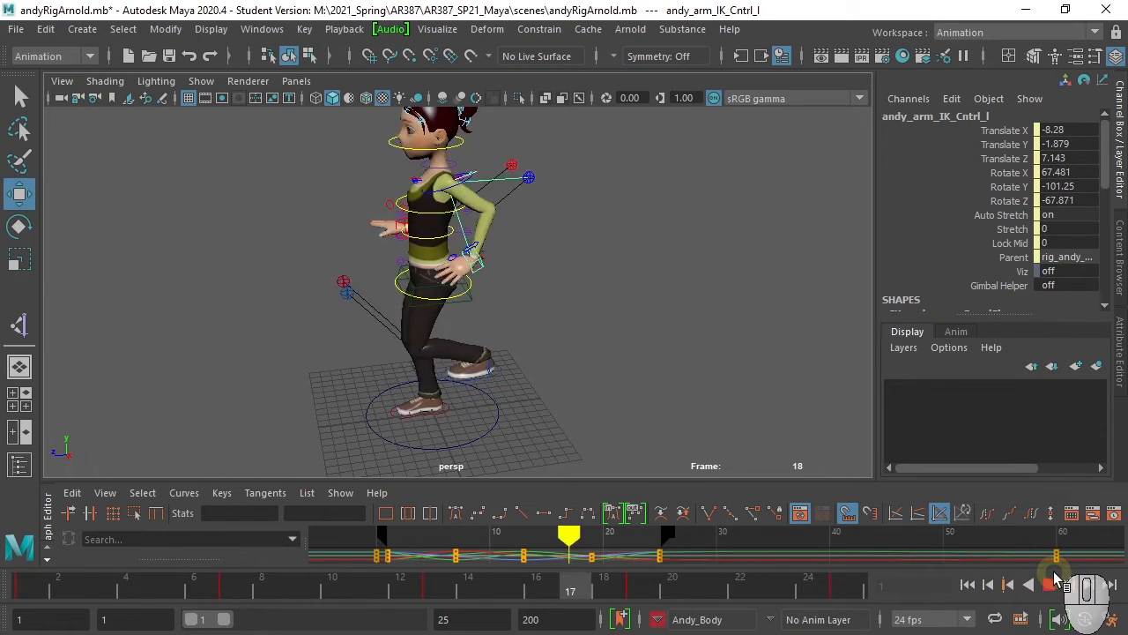
left_click(1030, 584)
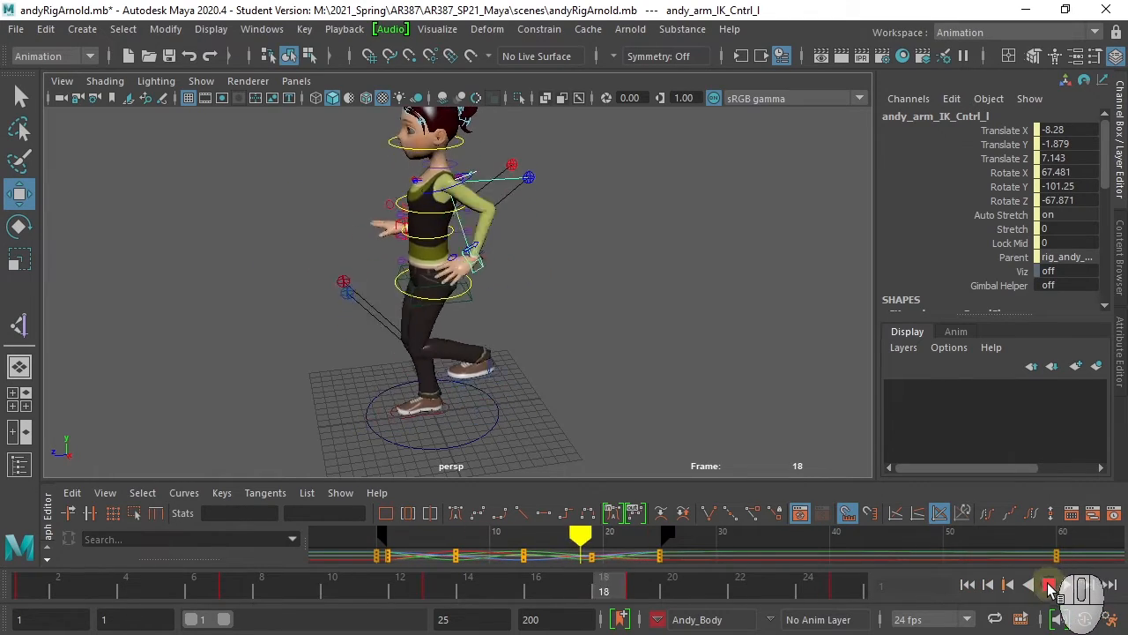
left_click(1030, 584)
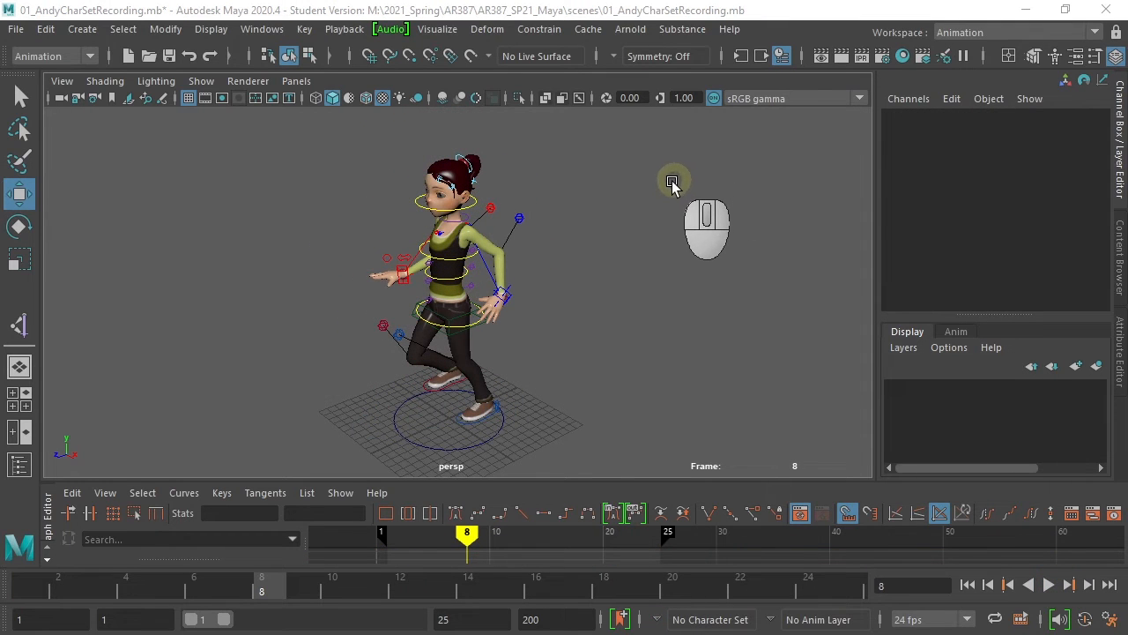
mouse_move(613, 231)
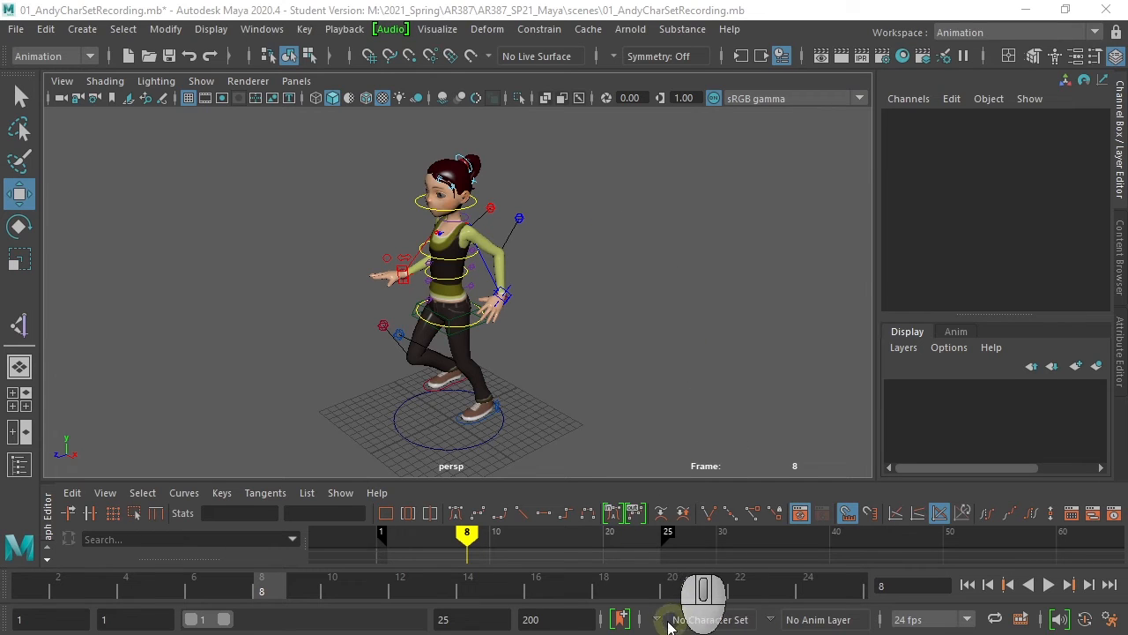
mouse_move(709, 616)
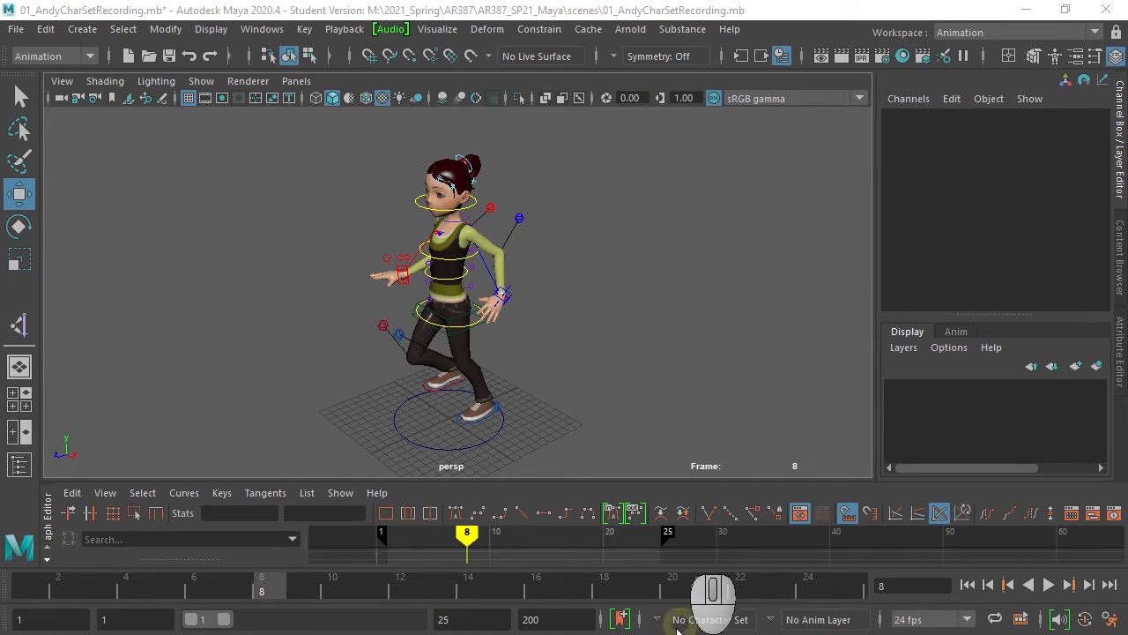
Choose Andy_Body from the range bar's character set menu.
left_click(710, 619)
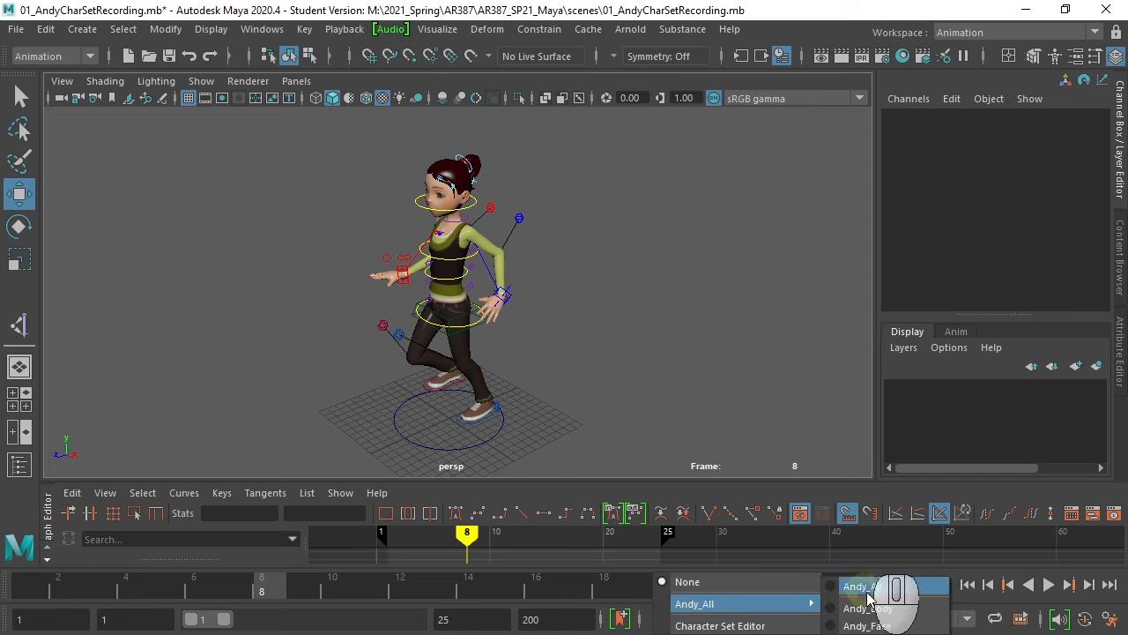
left_click(868, 608)
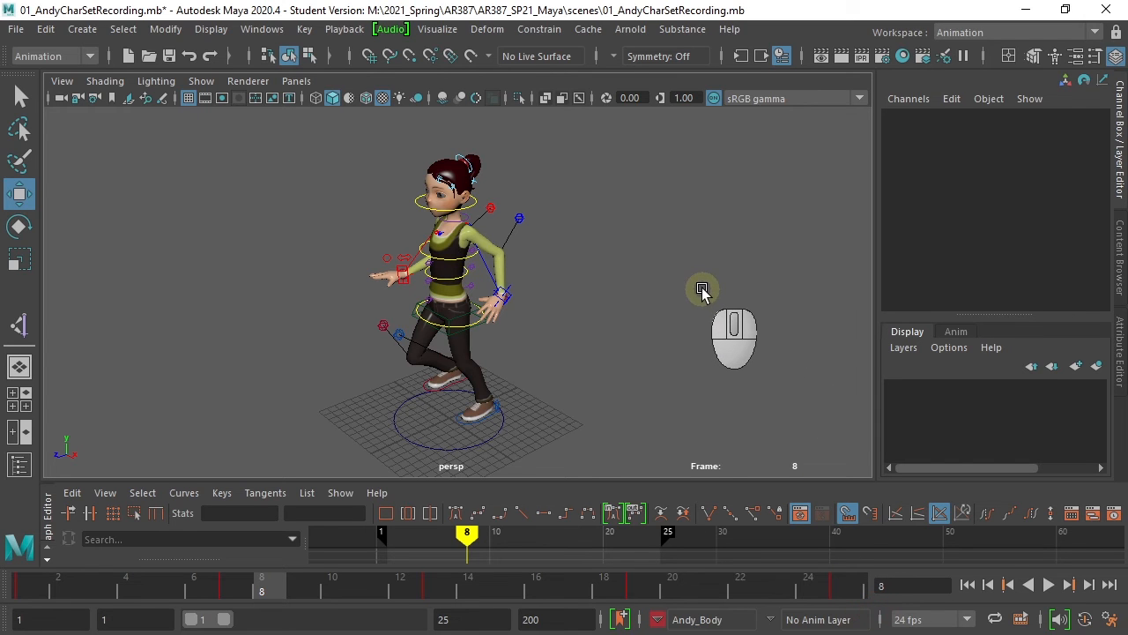